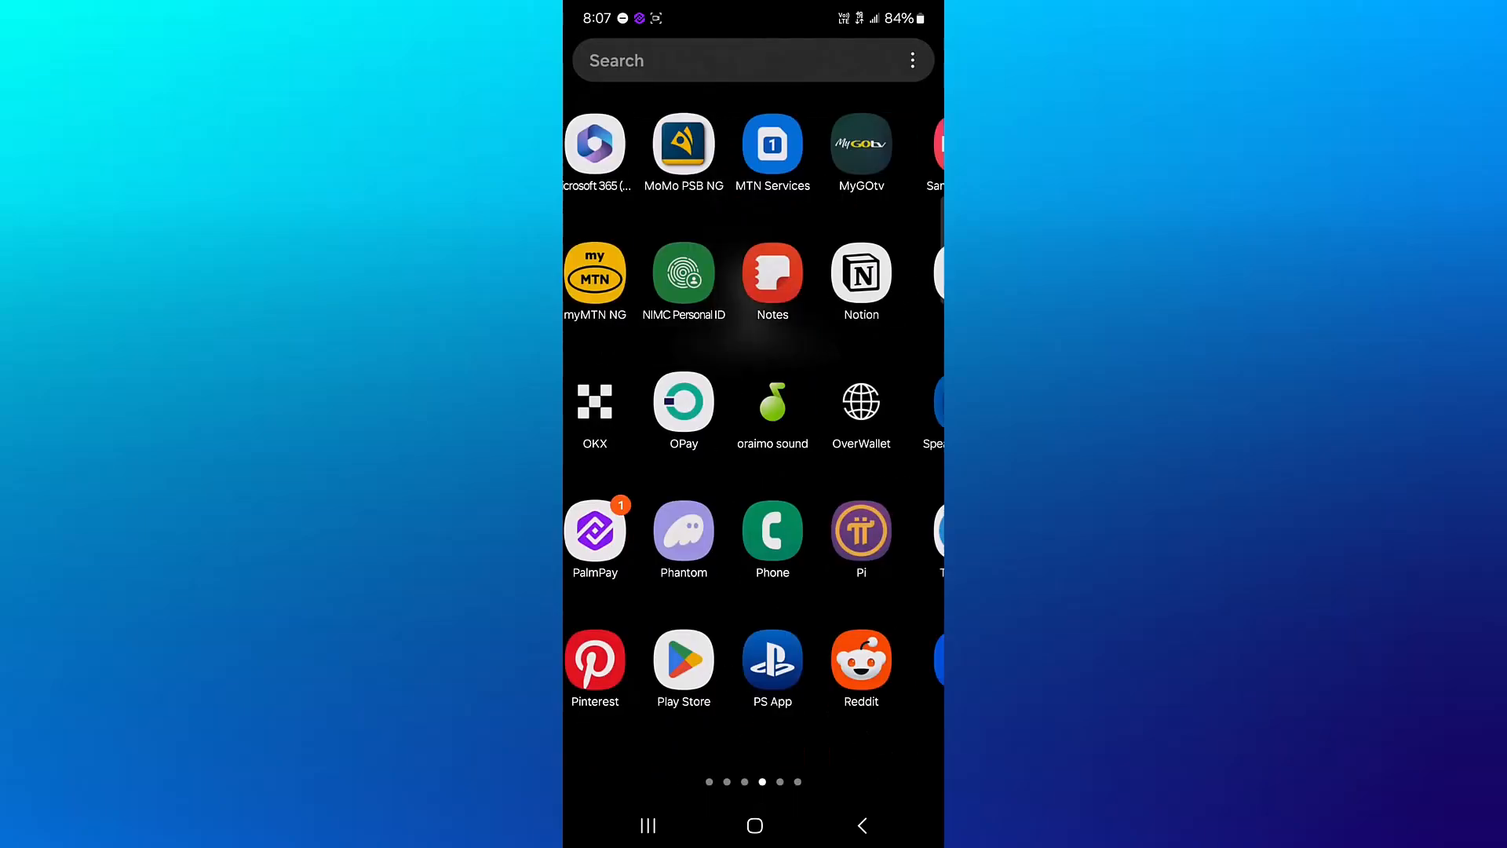
Swipe through the launcher pages and launch the Trust Wallet app.
scroll(left, 3)
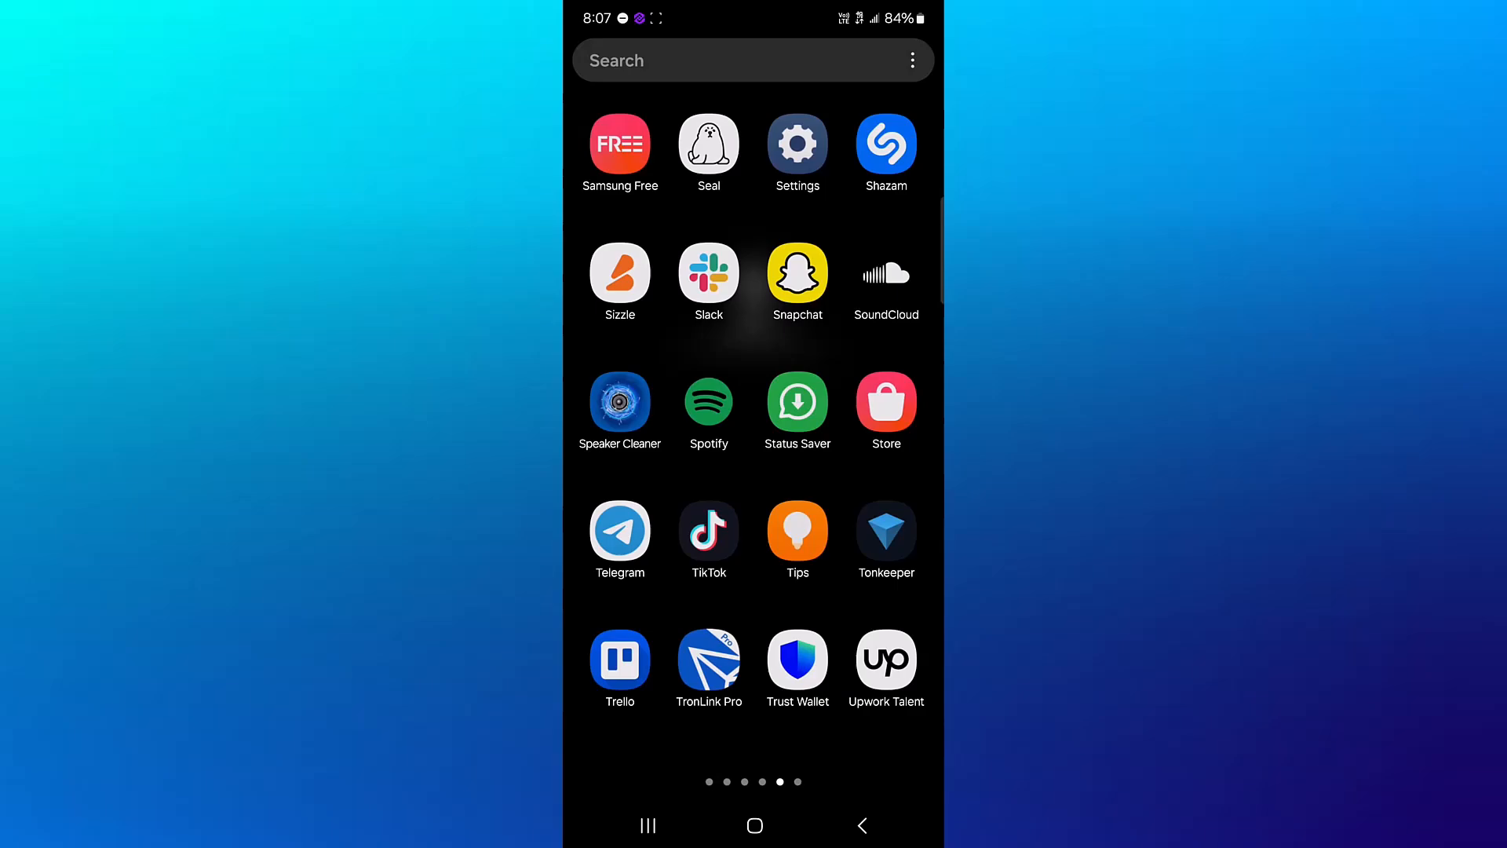
click(797, 661)
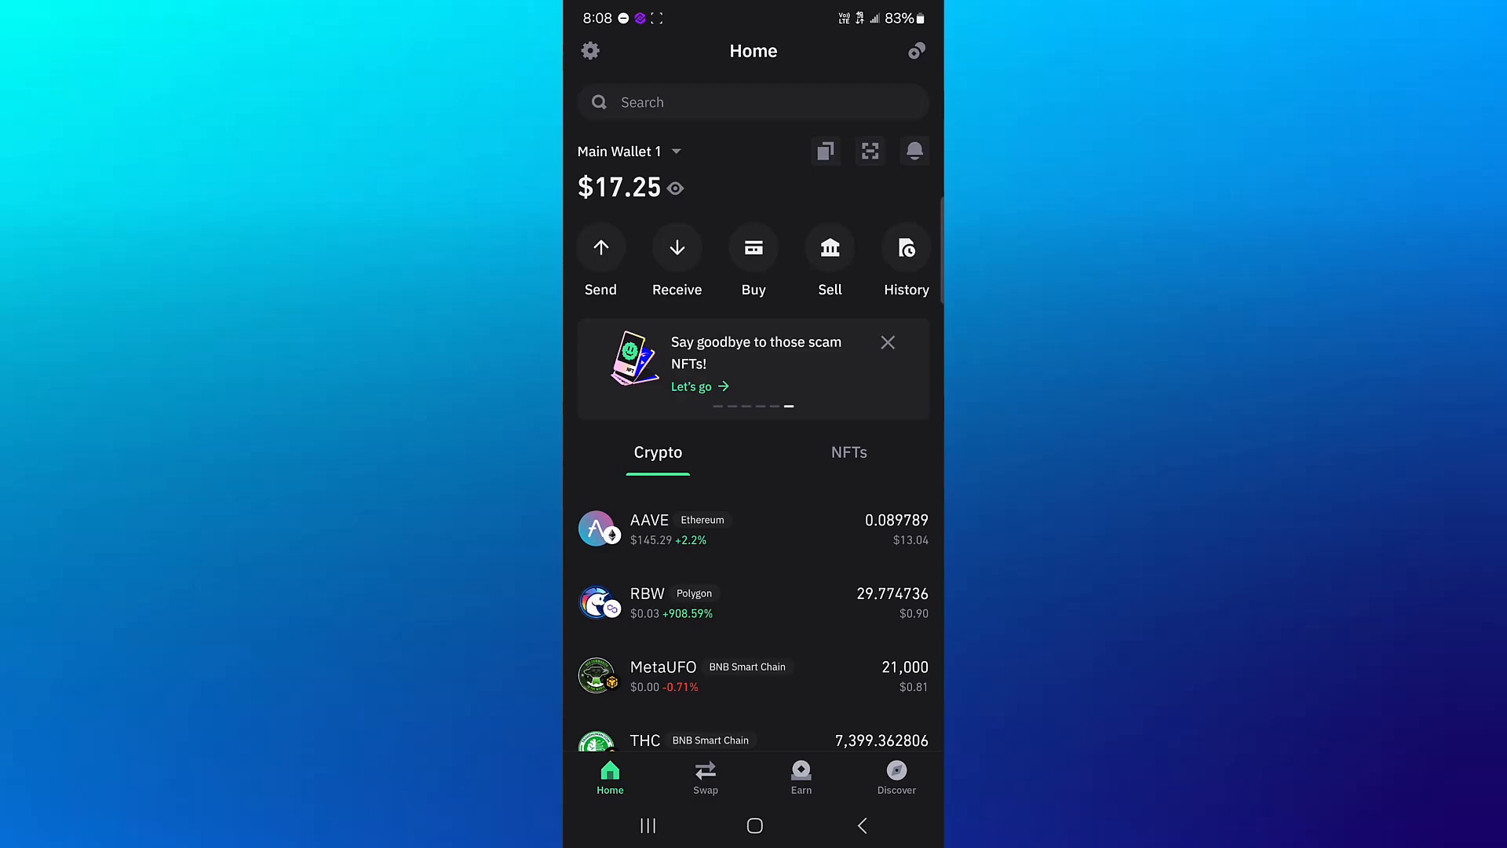
Search 'usdt' and bring up the USDT (BNB Smart Chain) token page with its history.
text(usdt)
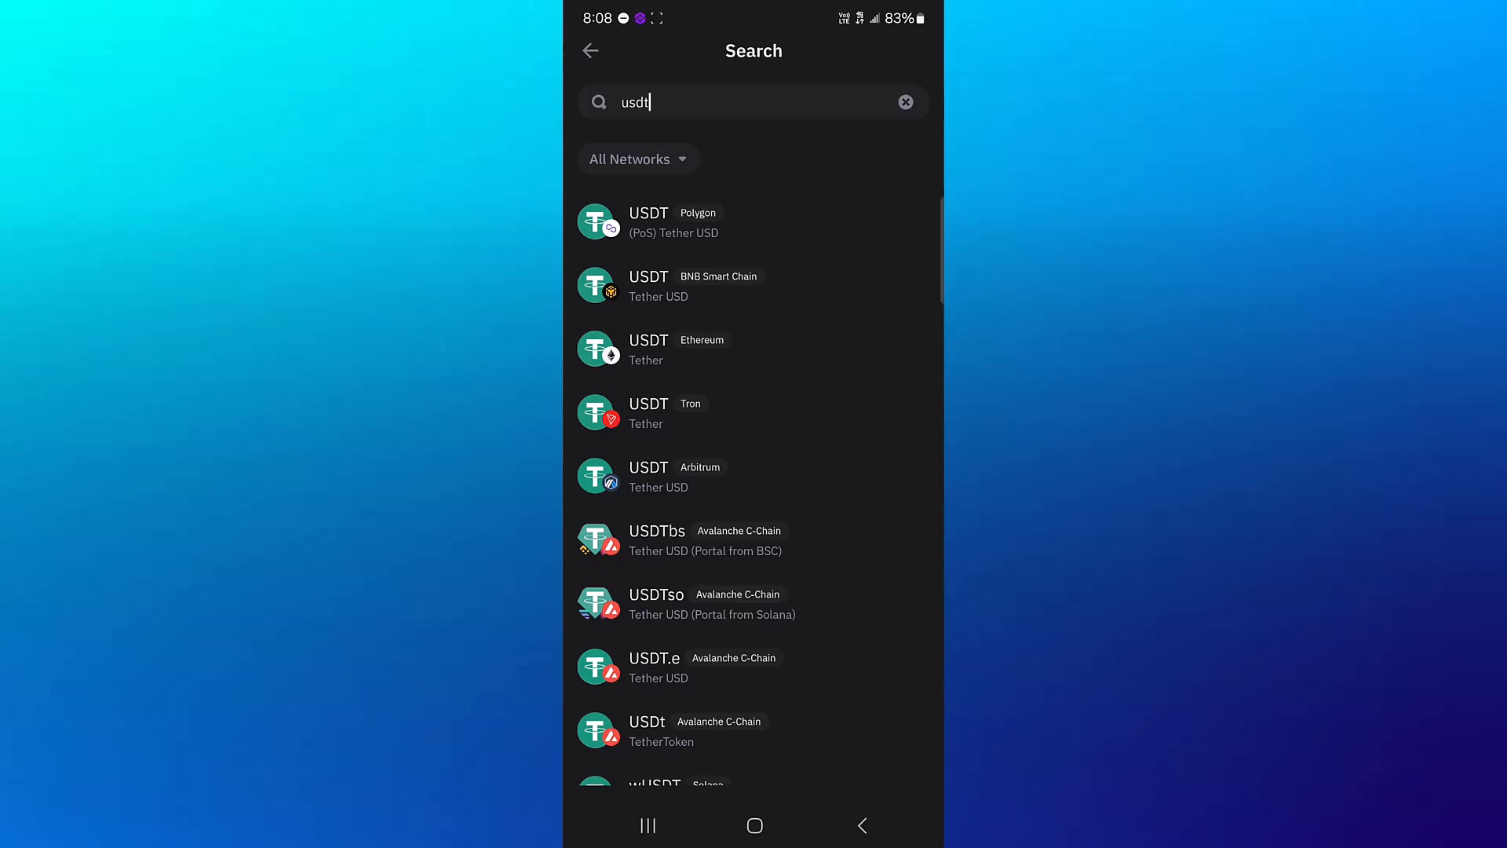
scroll(down, 3)
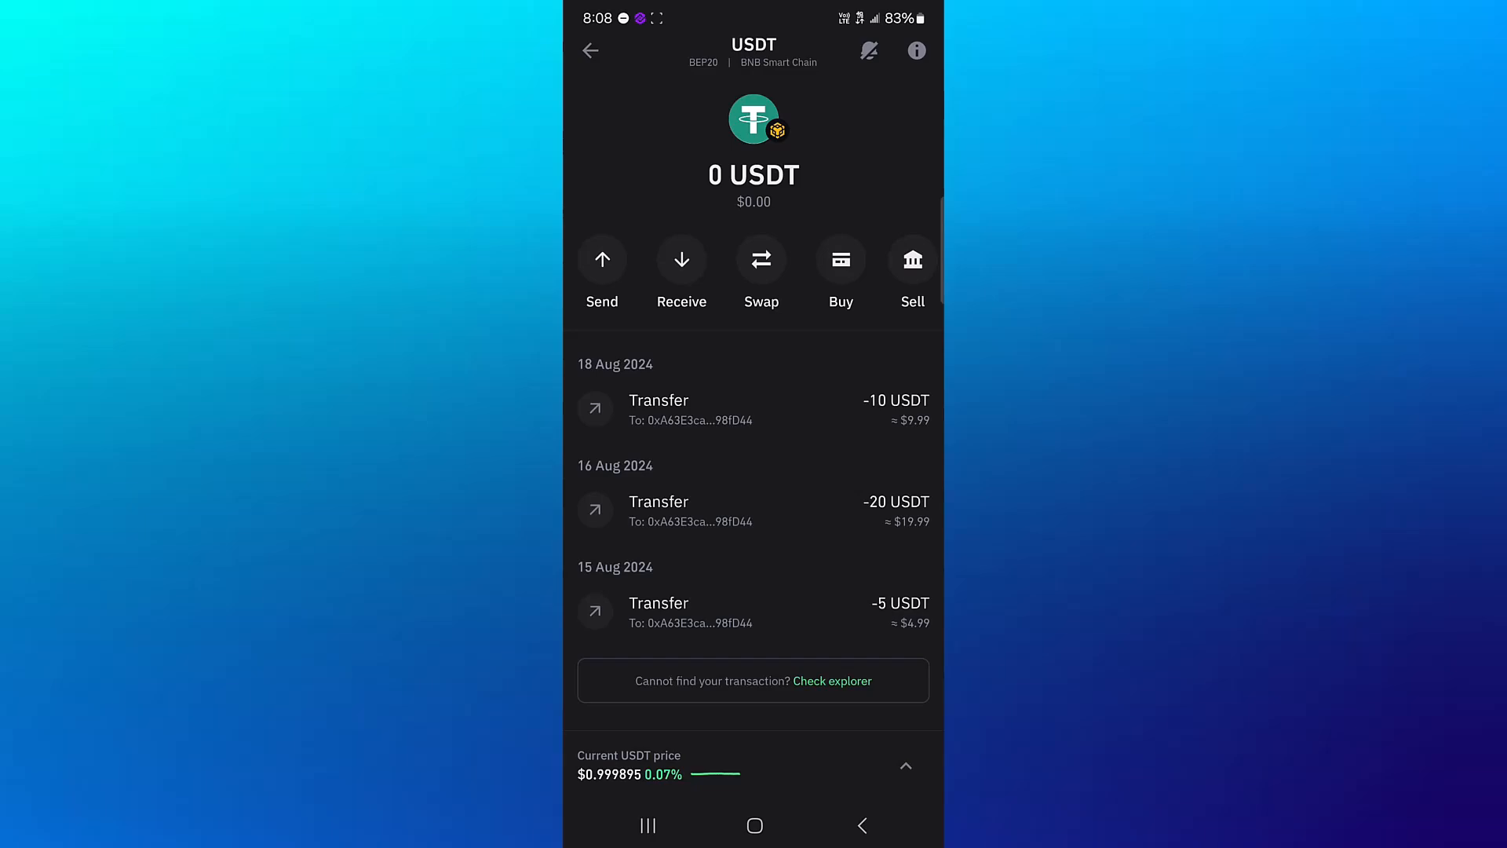
click(602, 264)
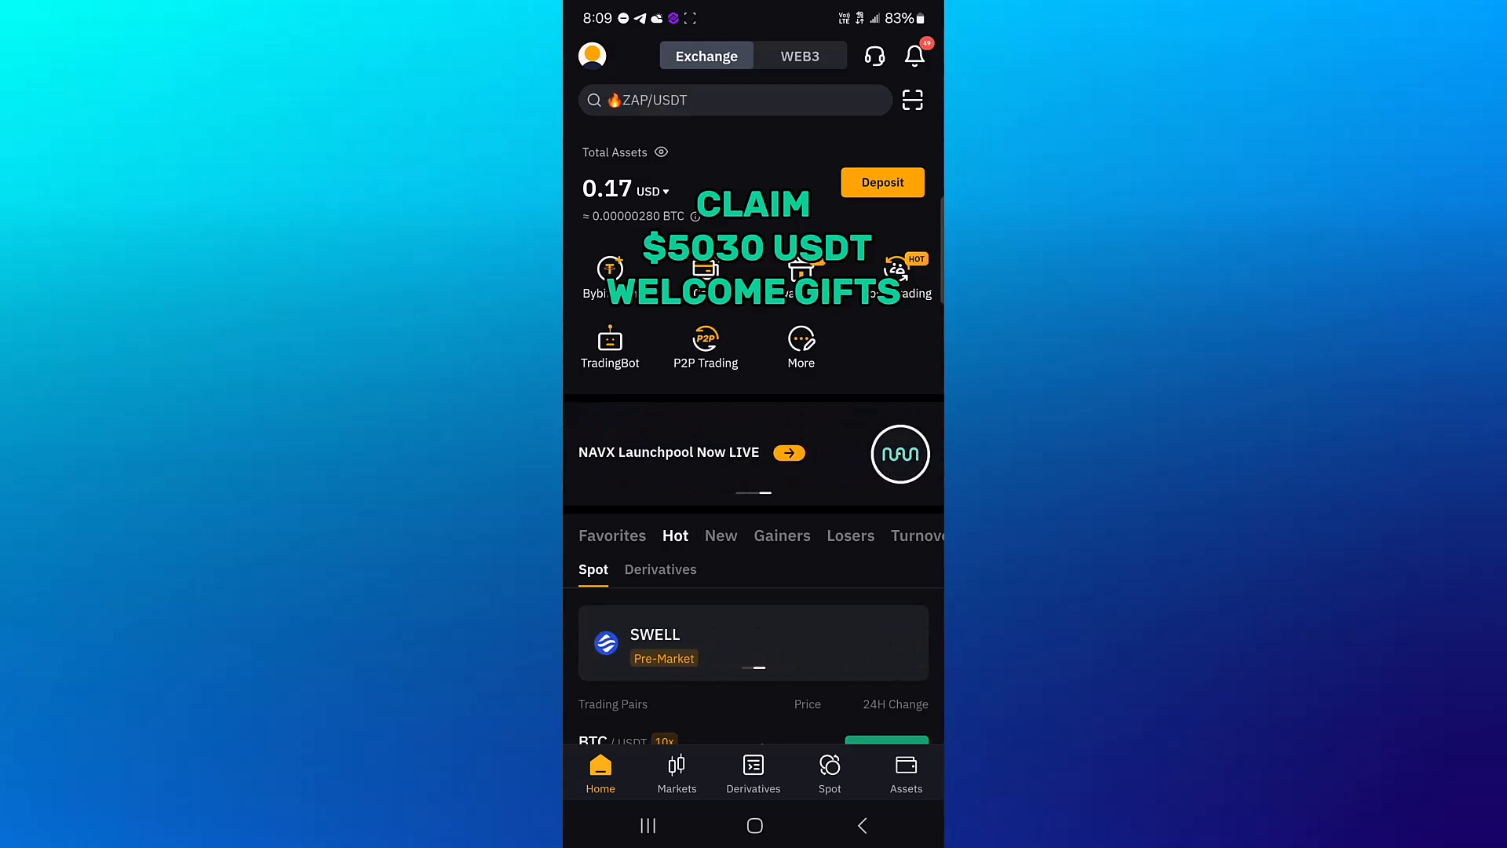
Start a crypto deposit in Bybit to get the USDT BSC (BEP20) address.
scroll(down, 3)
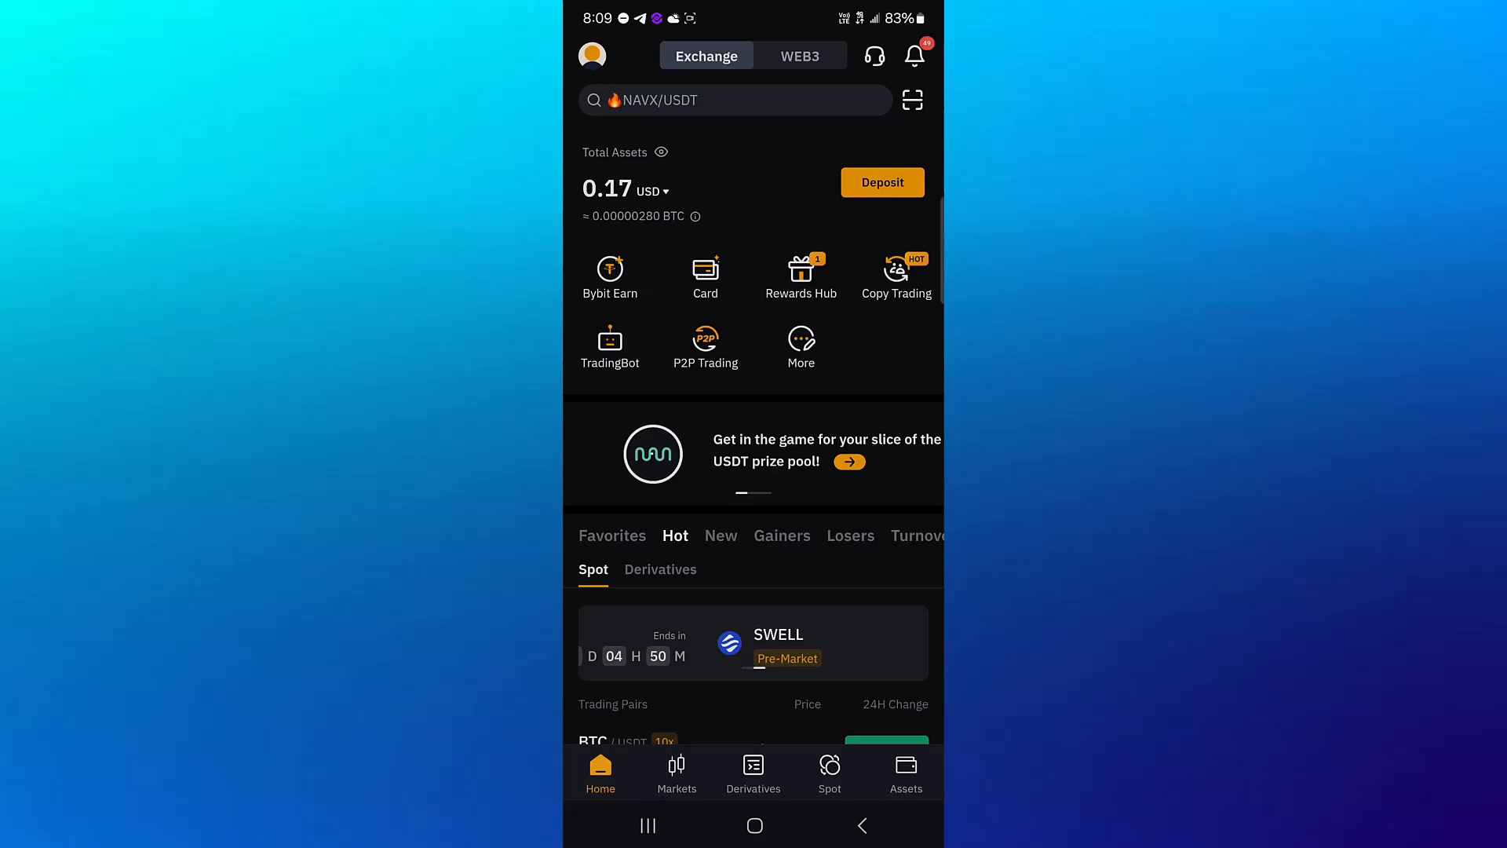
click(731, 99)
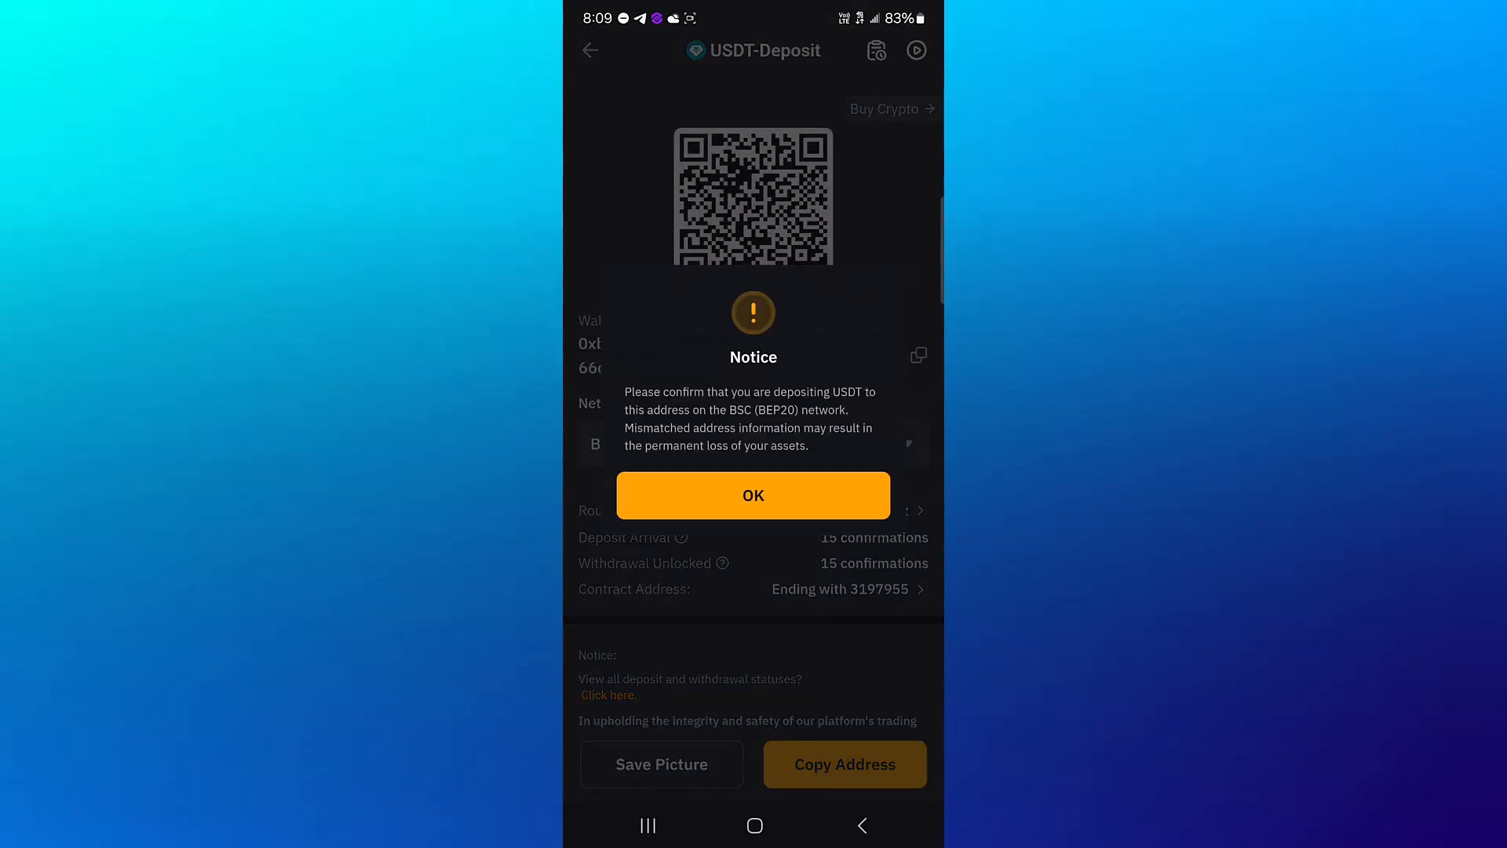
Acknowledge the BEP20 deposit network notice so the address can be copied.
click(753, 495)
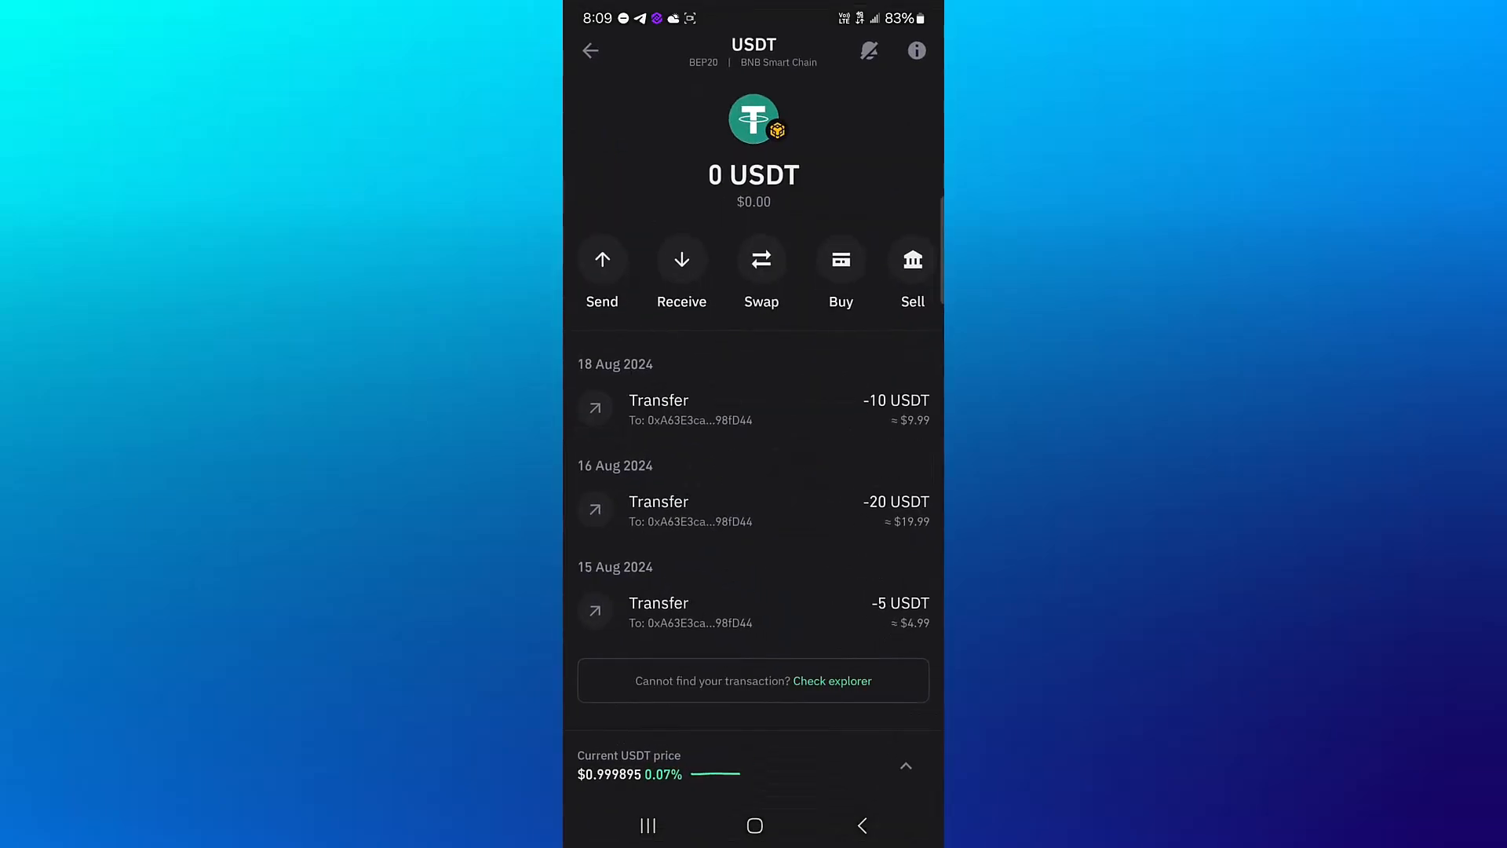
Send BEP20 USDT to the pasted Bybit address and reach the Transfer review with the BNB fee.
click(602, 266)
text(28)
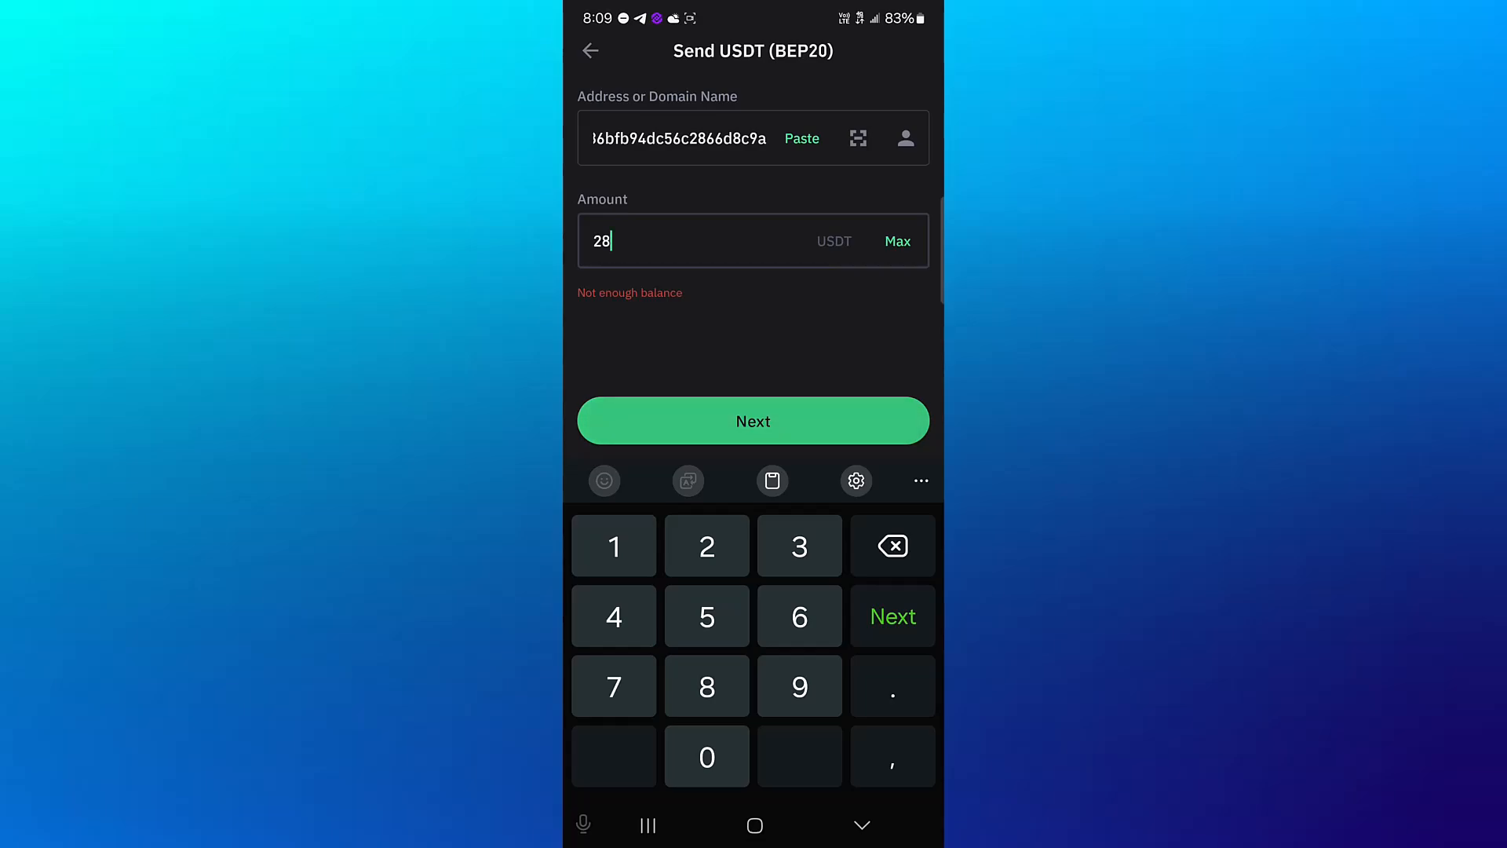
click(752, 420)
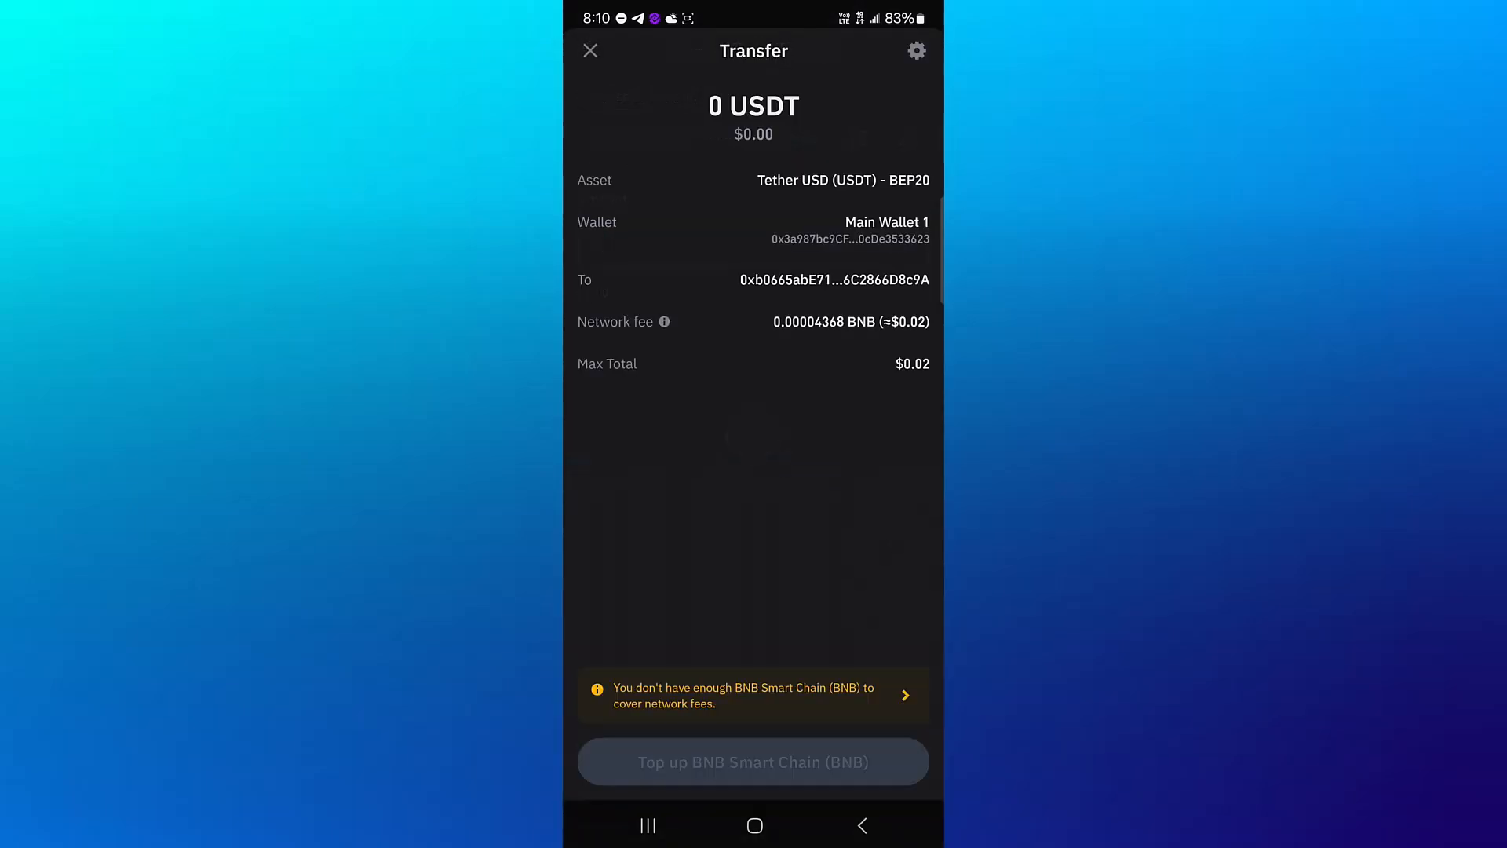